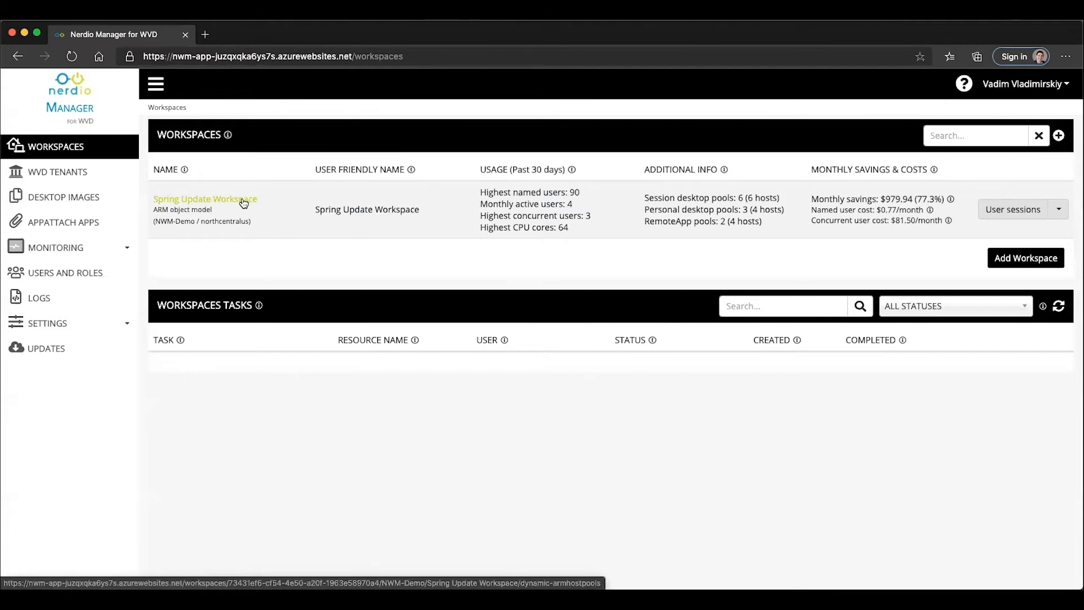
# Open Spring Update Workspace's dynamic host pools and the Ephemeral OS Disk pool's actions
pyautogui.click(205, 200)
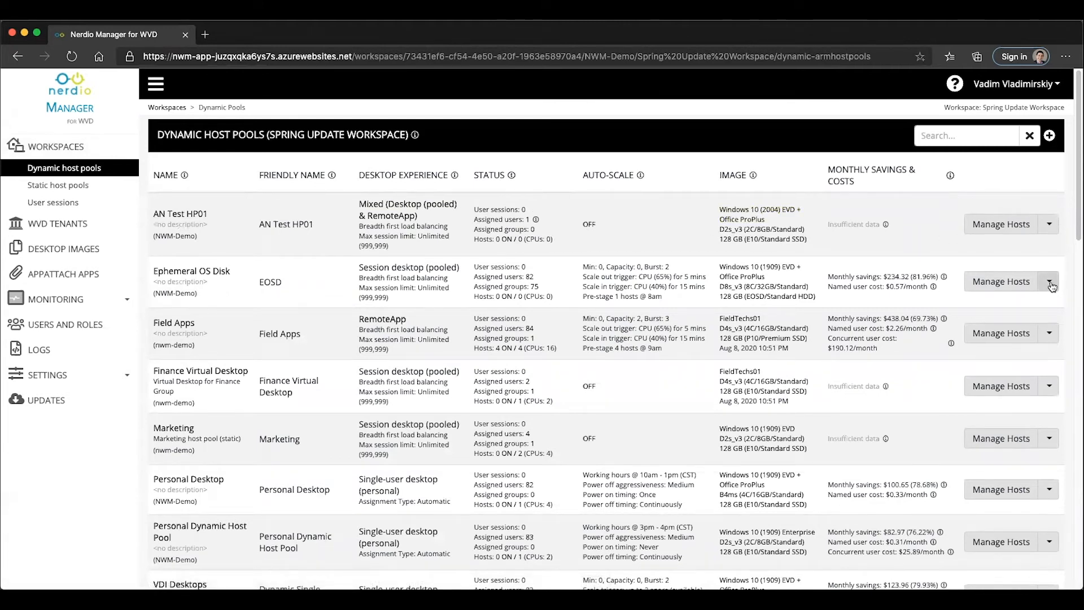
pyautogui.click(1050, 286)
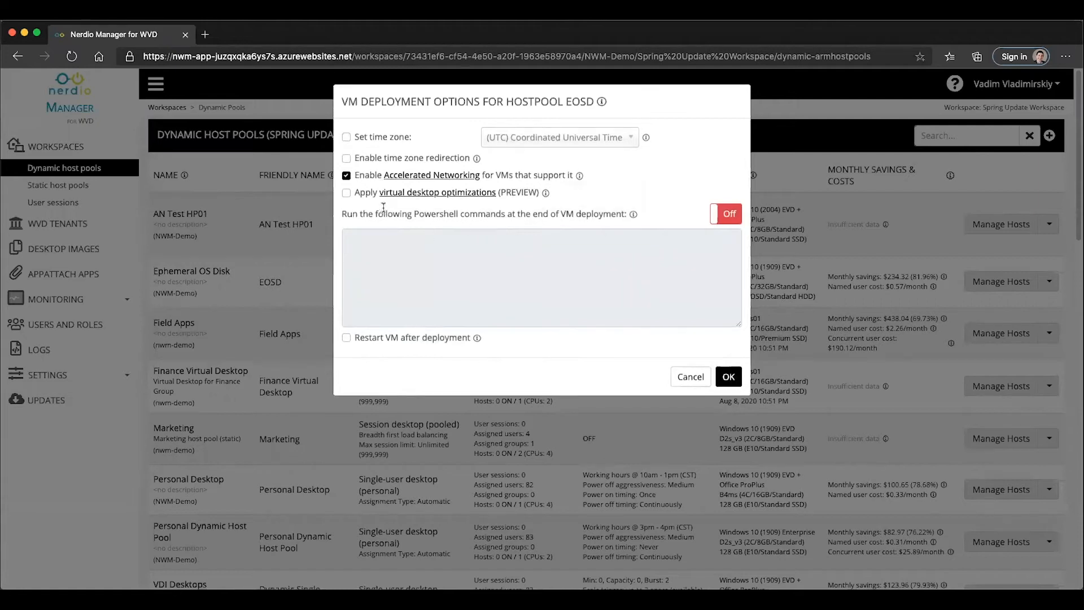
pyautogui.moveTo(429, 192)
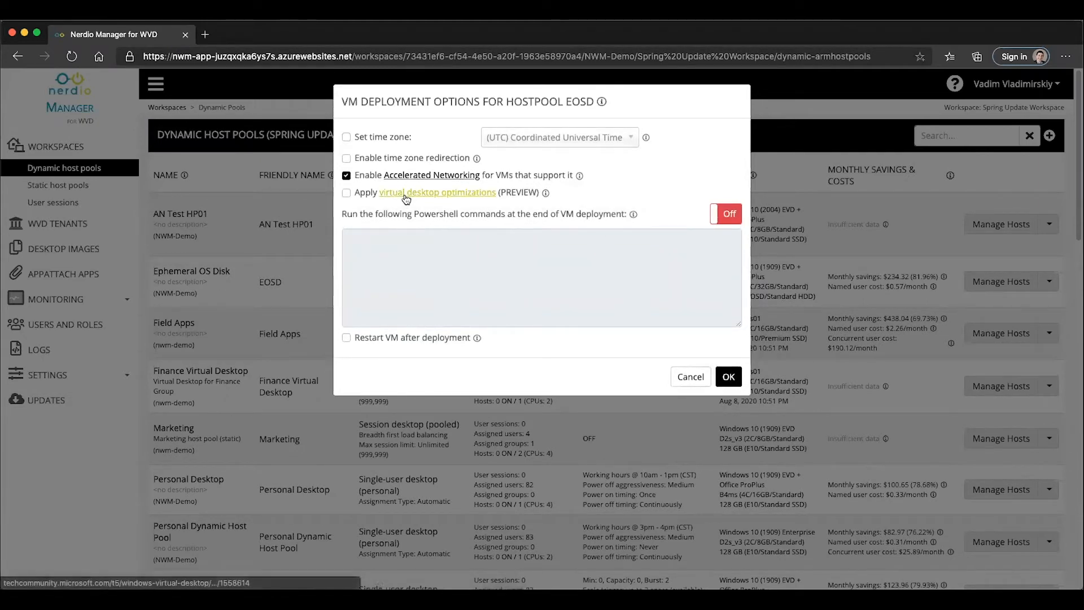
# Follow the virtual desktop optimizations link from the EOSD post-deployment options
pyautogui.click(438, 192)
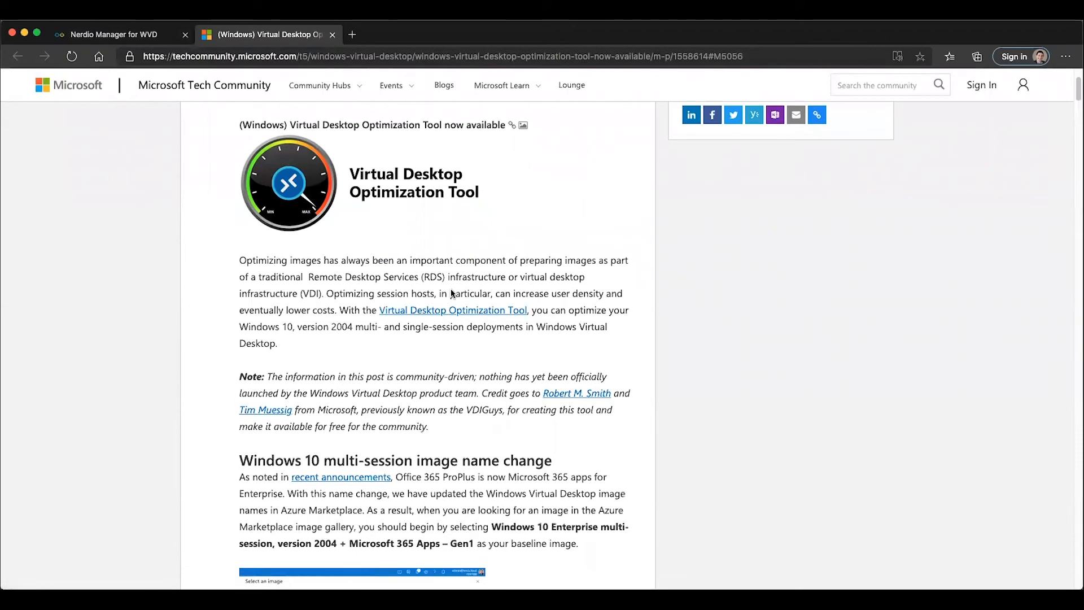
# Skim the Virtual Desktop Optimization Tool article, then return to Nerdio Manager
pyautogui.scroll(-3)
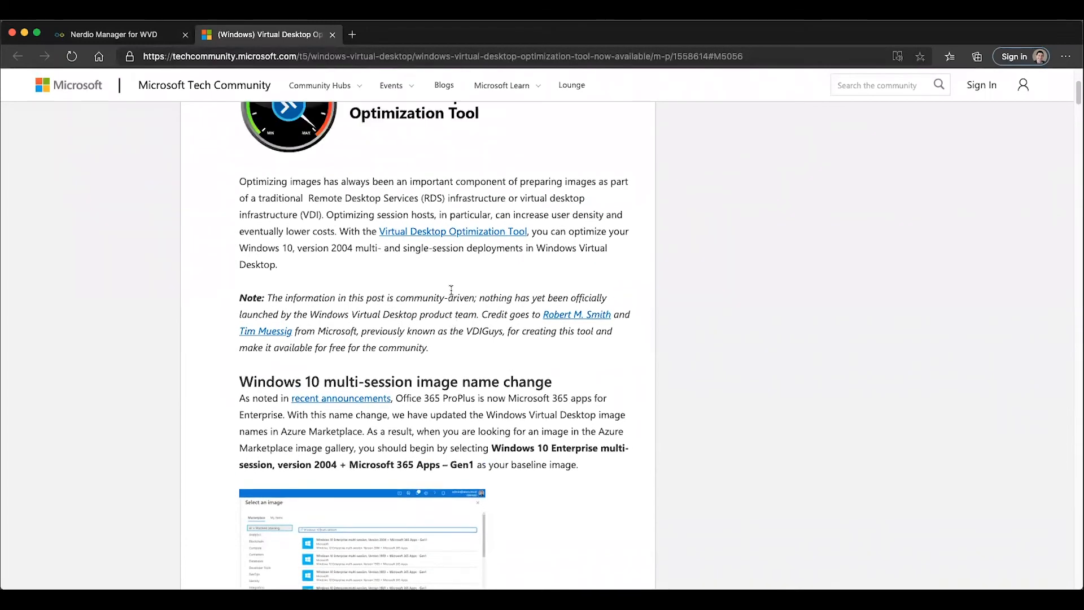
pyautogui.scroll(3)
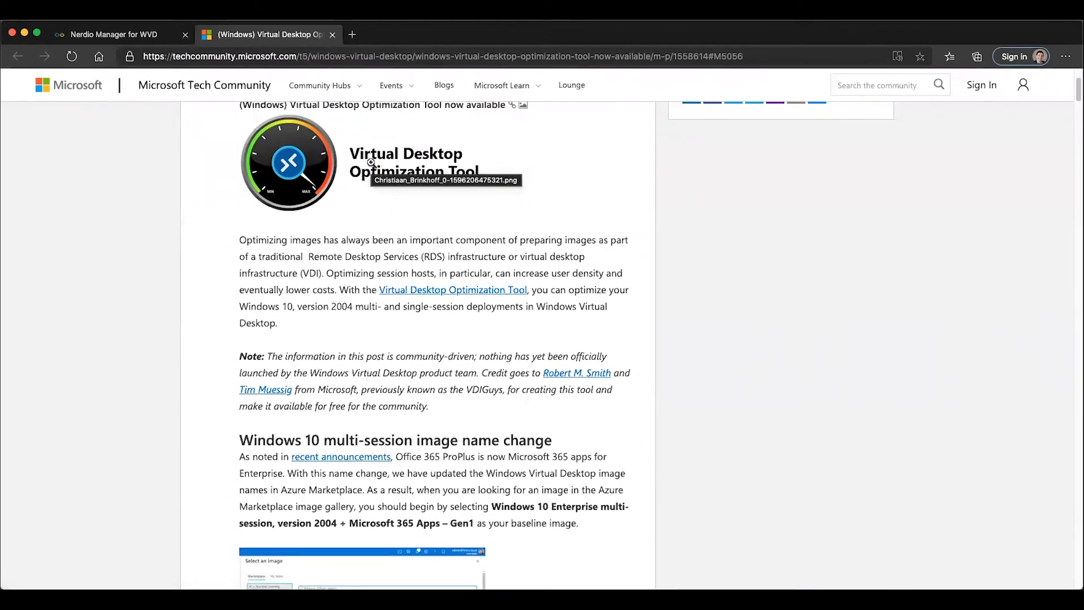
pyautogui.click(114, 35)
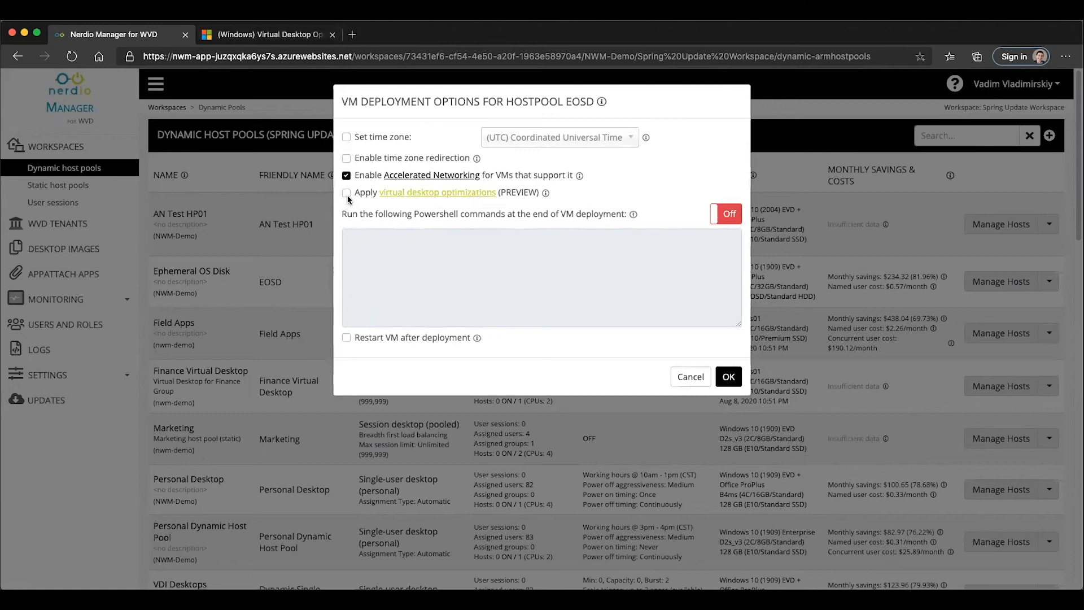
# Enable 'Apply virtual desktop optimizations (PREVIEW)' for the EOSD host pool and save
pyautogui.click(346, 192)
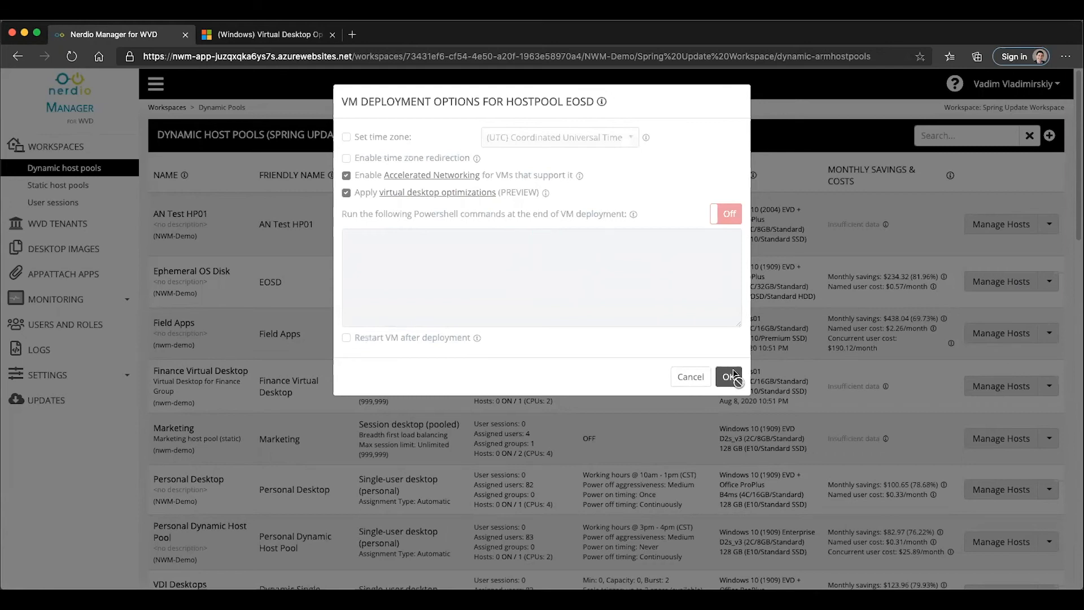
pyautogui.click(728, 376)
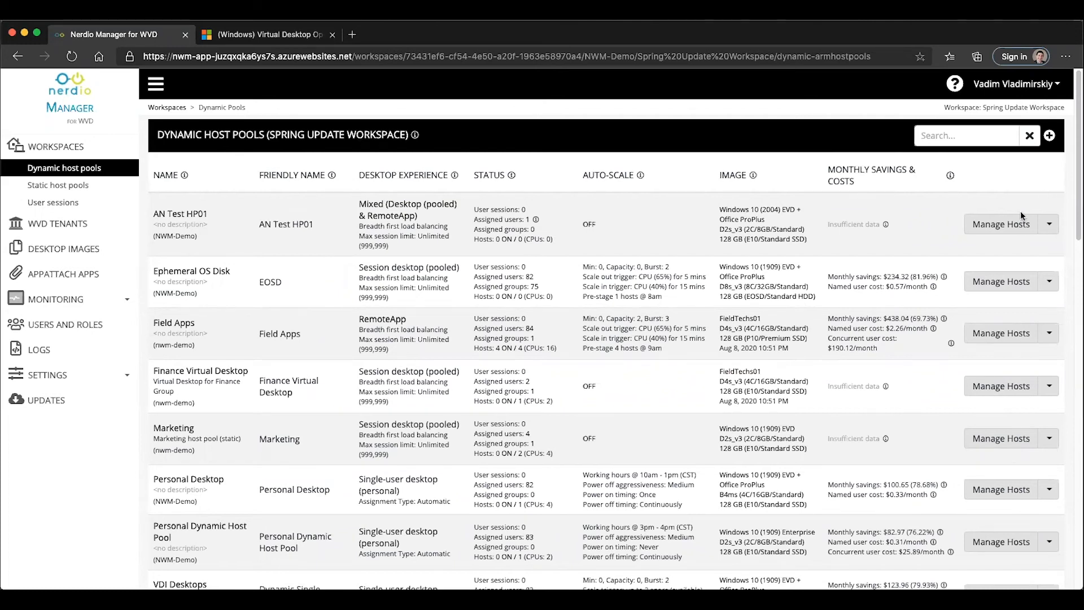
pyautogui.click(1000, 224)
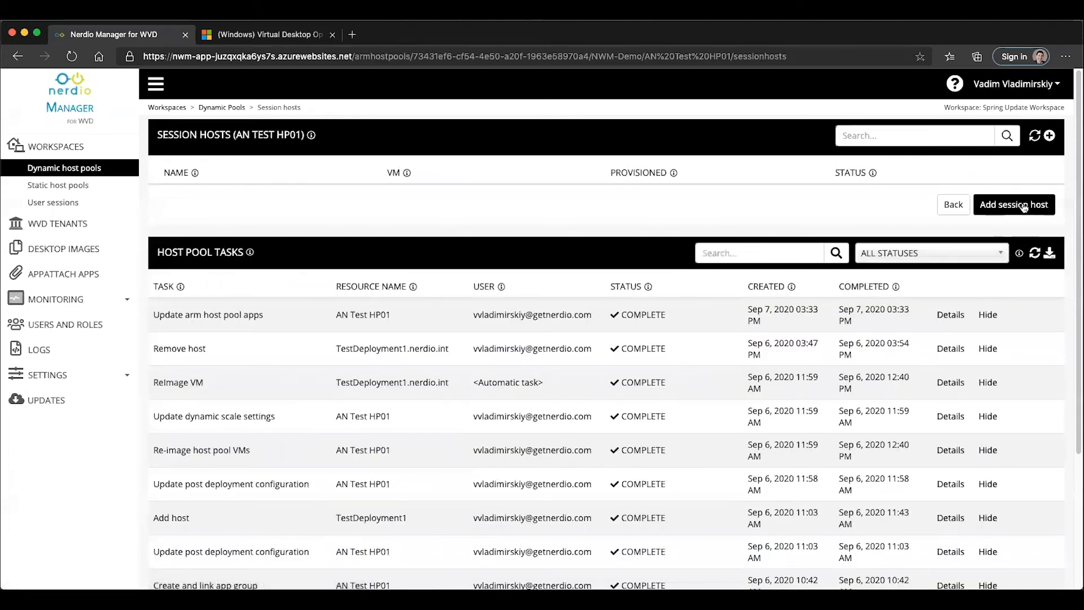
pyautogui.click(1014, 205)
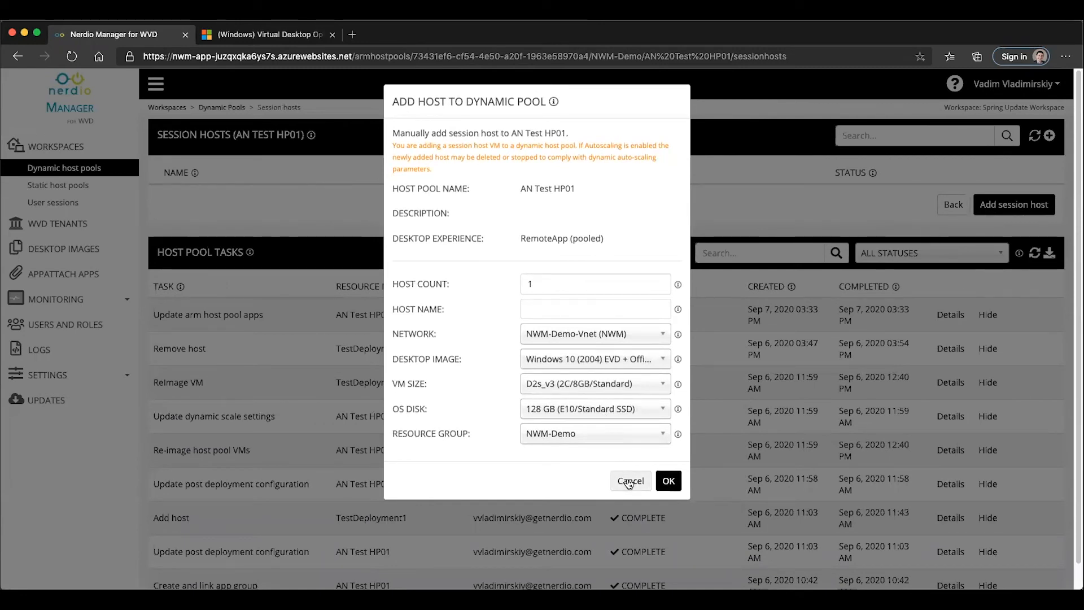
pyautogui.click(629, 481)
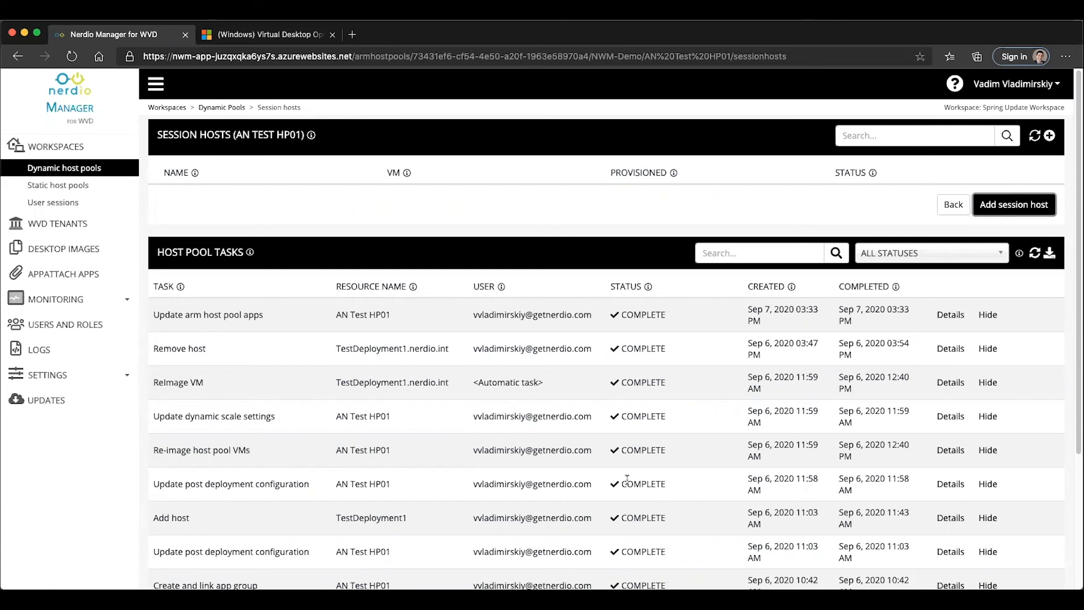
pyautogui.moveTo(891, 157)
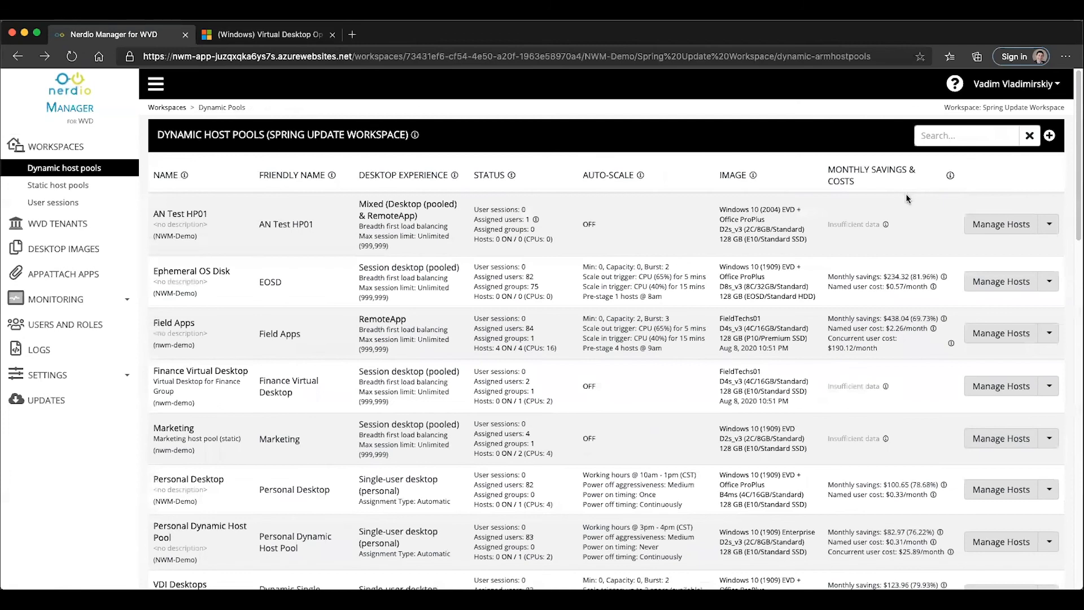
pyautogui.click(1050, 224)
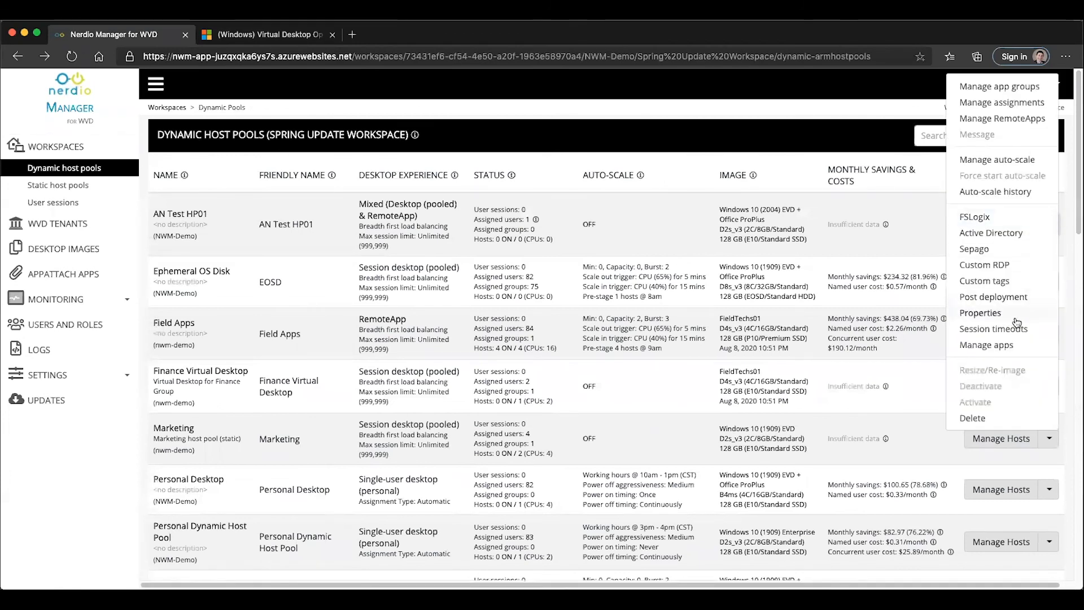
pyautogui.click(993, 297)
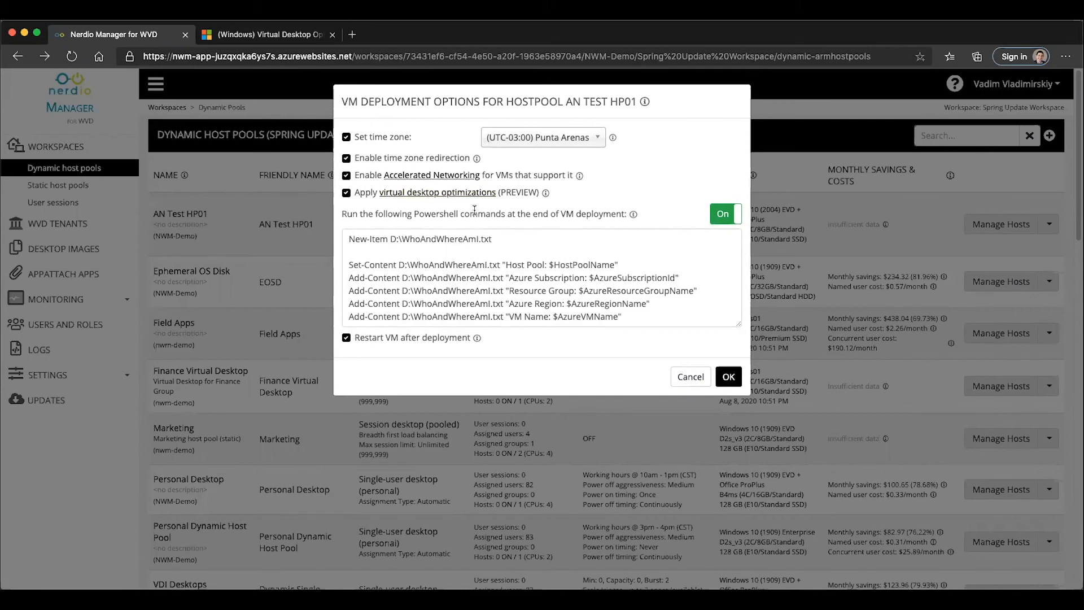
pyautogui.moveTo(494, 223)
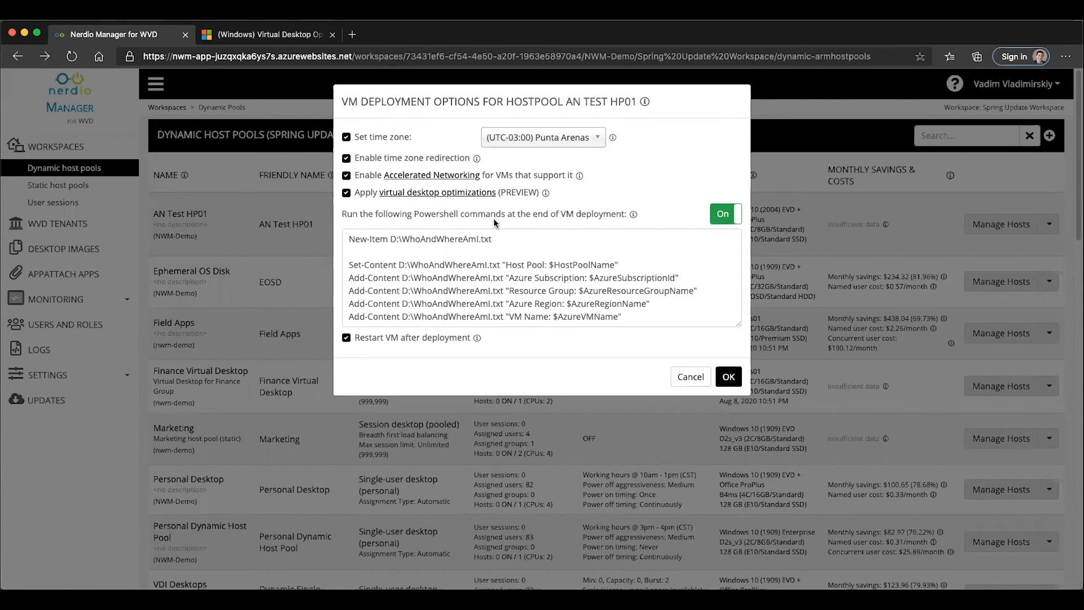
pyautogui.moveTo(681, 308)
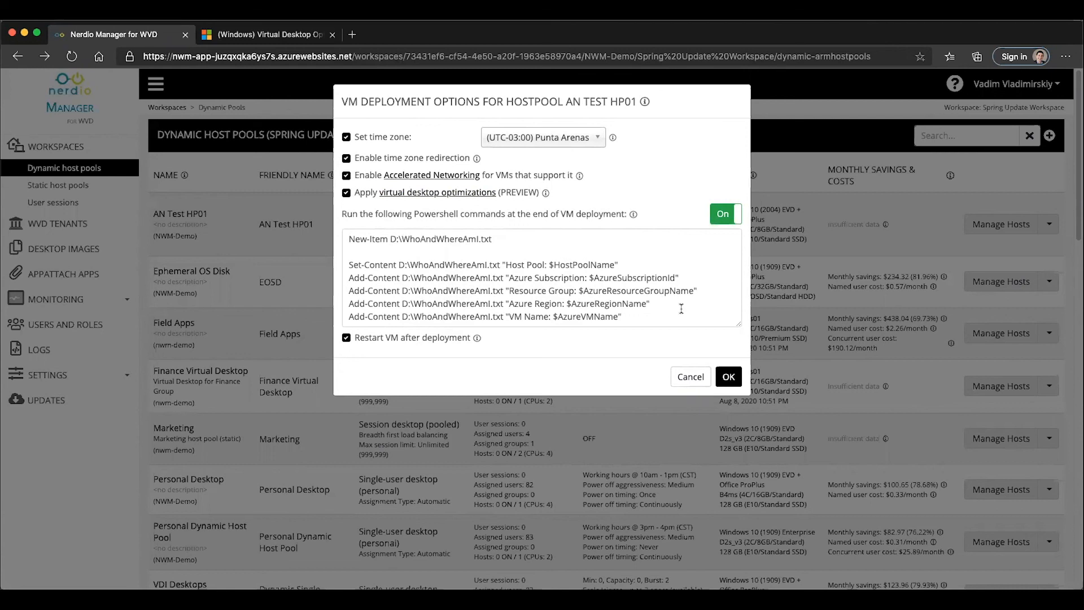
pyautogui.click(728, 376)
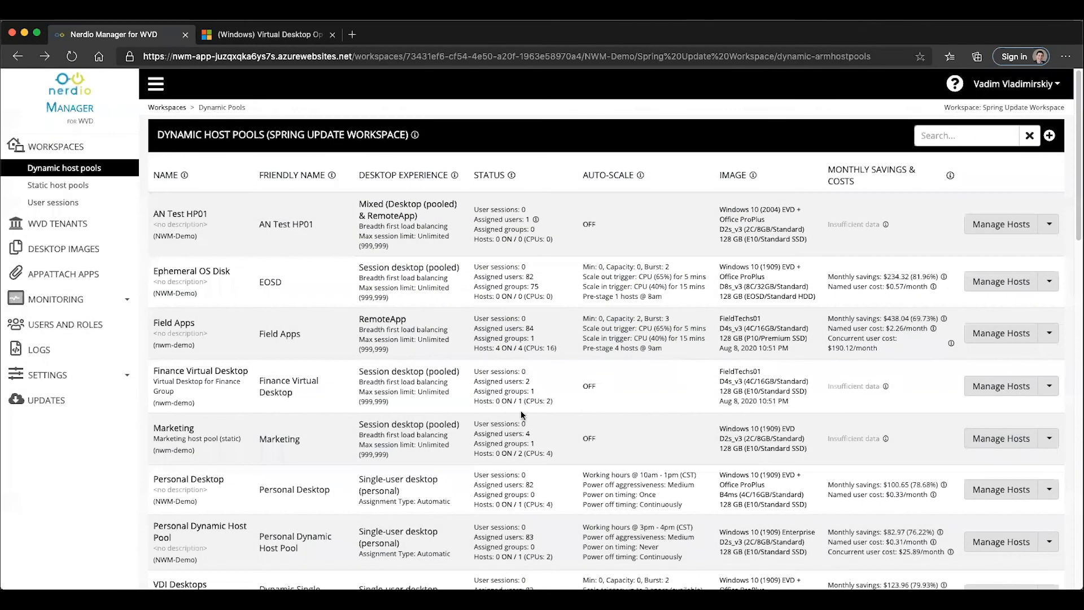
pyautogui.moveTo(484, 25)
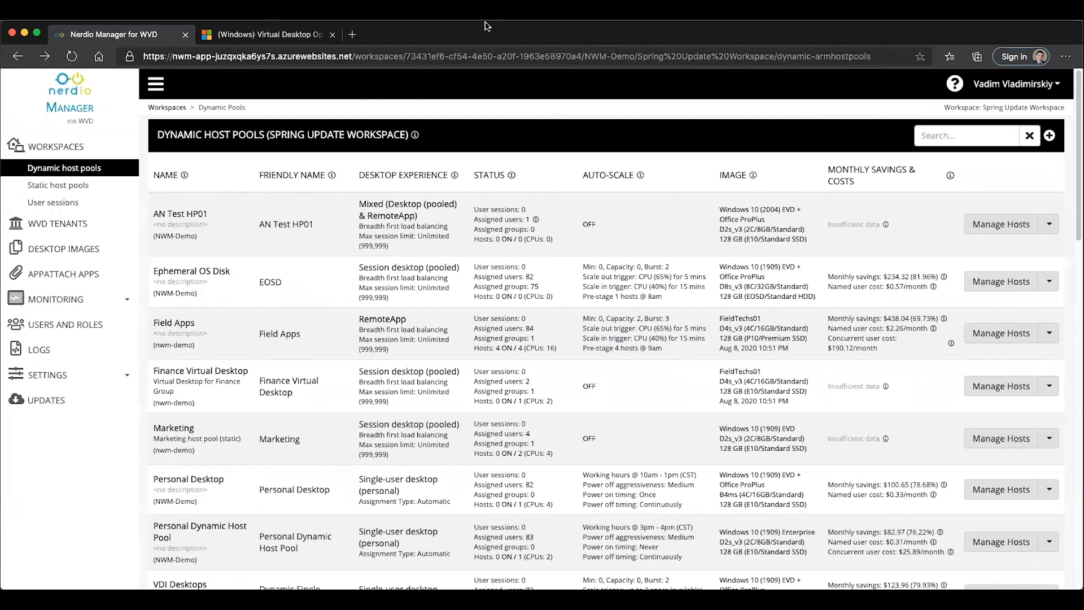